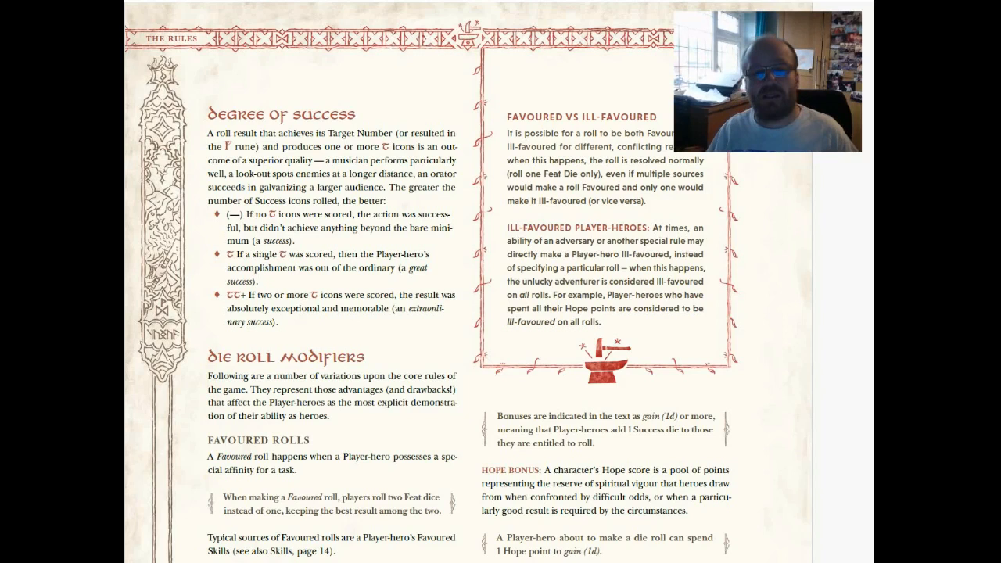
{"action": "scroll", "scroll_direction": "down", "scroll_amount": 3}
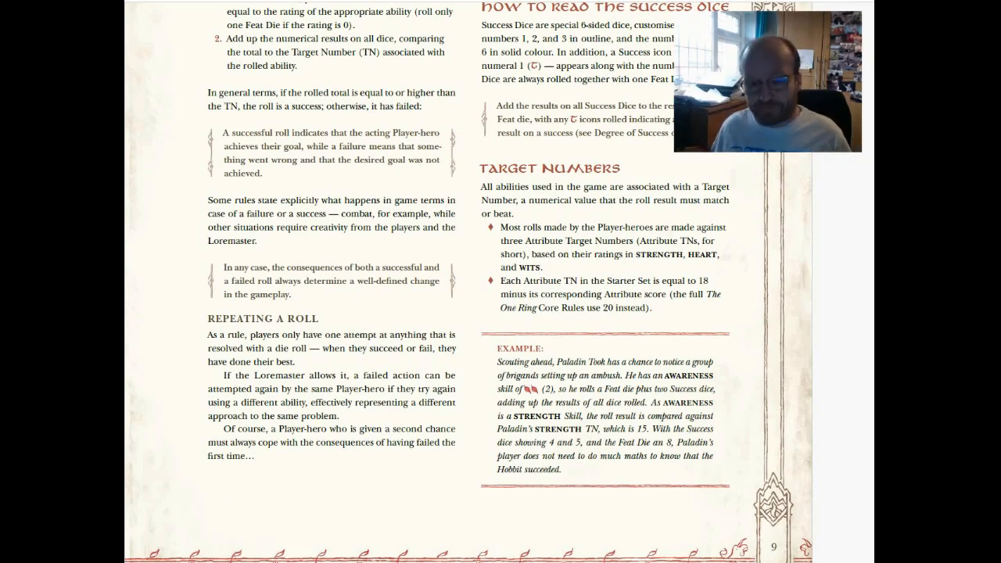
{"action": "scroll", "scroll_direction": "down", "scroll_amount": 3}
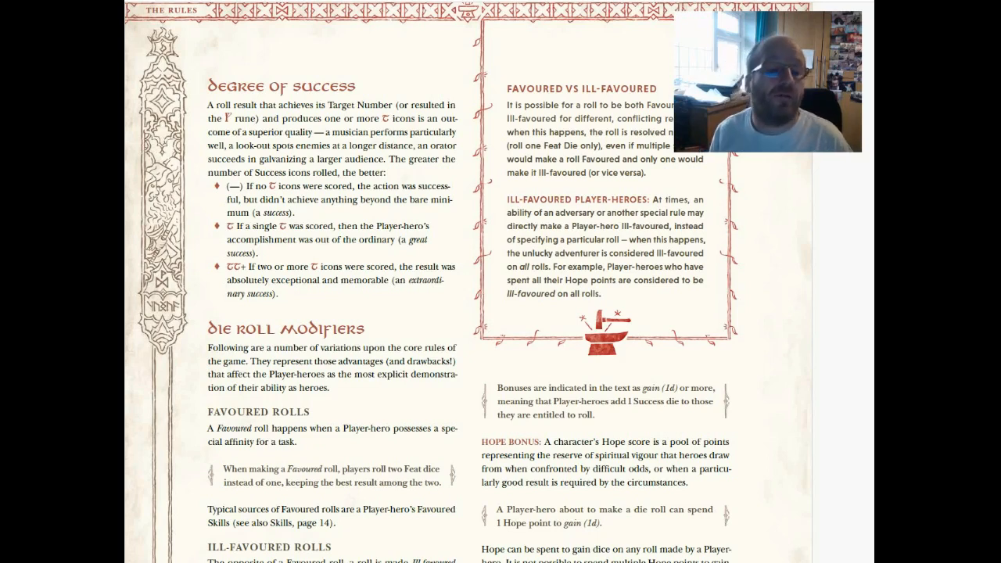
{"action": "scroll", "scroll_direction": "down", "scroll_amount": 3}
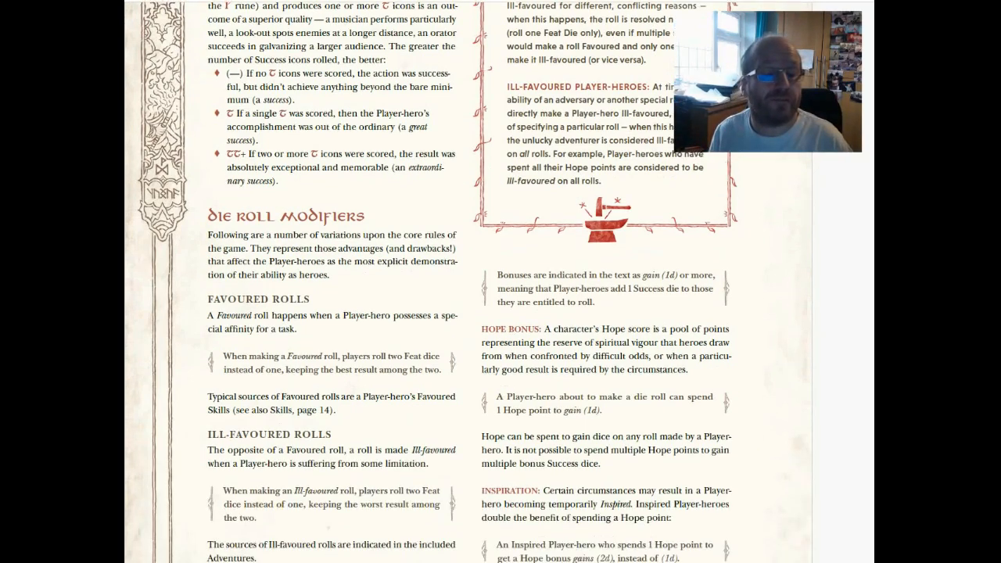
{"action": "scroll", "scroll_direction": "down", "scroll_amount": 3}
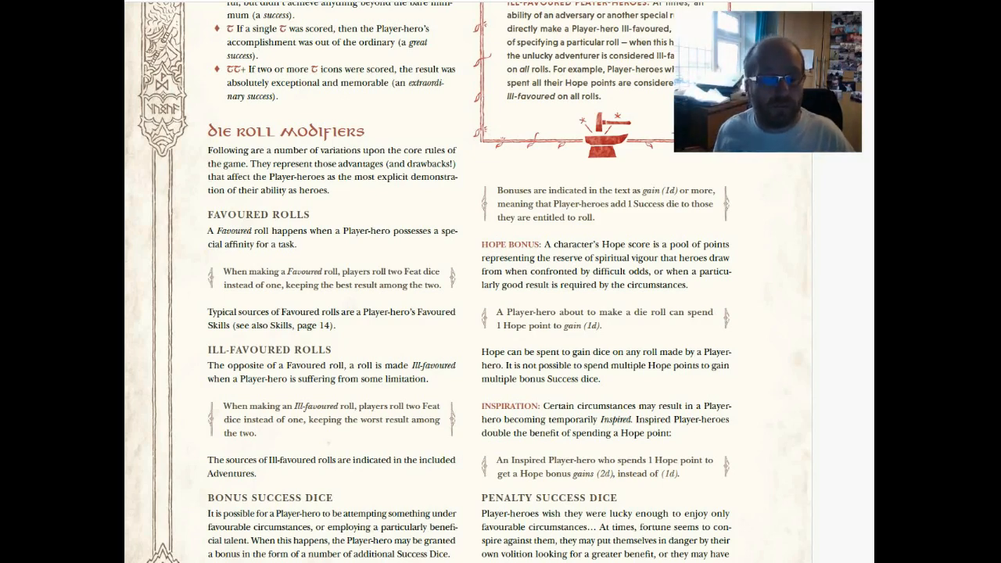
{"action": "scroll", "scroll_direction": "down", "scroll_amount": 3}
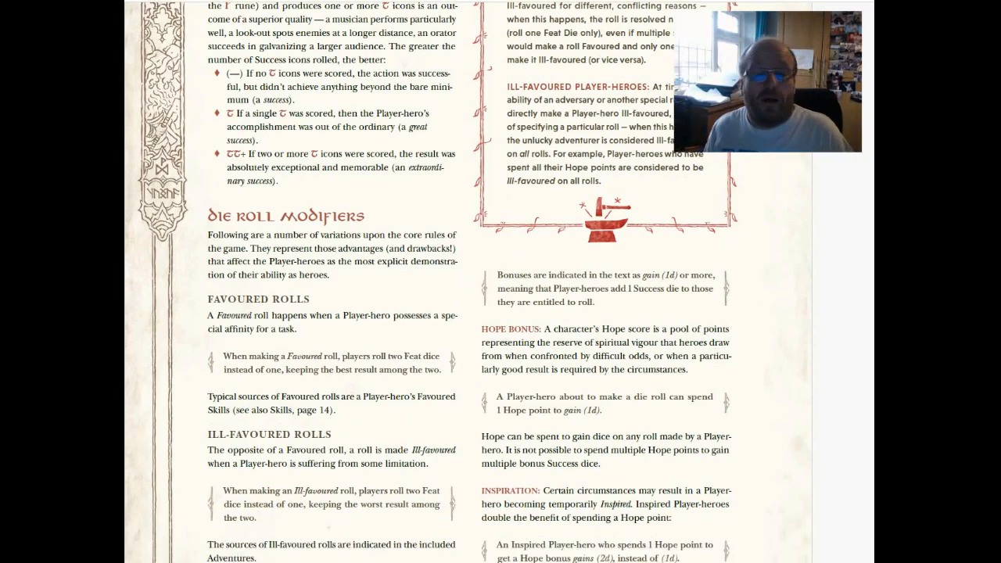
{"action": "scroll", "scroll_direction": "down", "scroll_amount": 3}
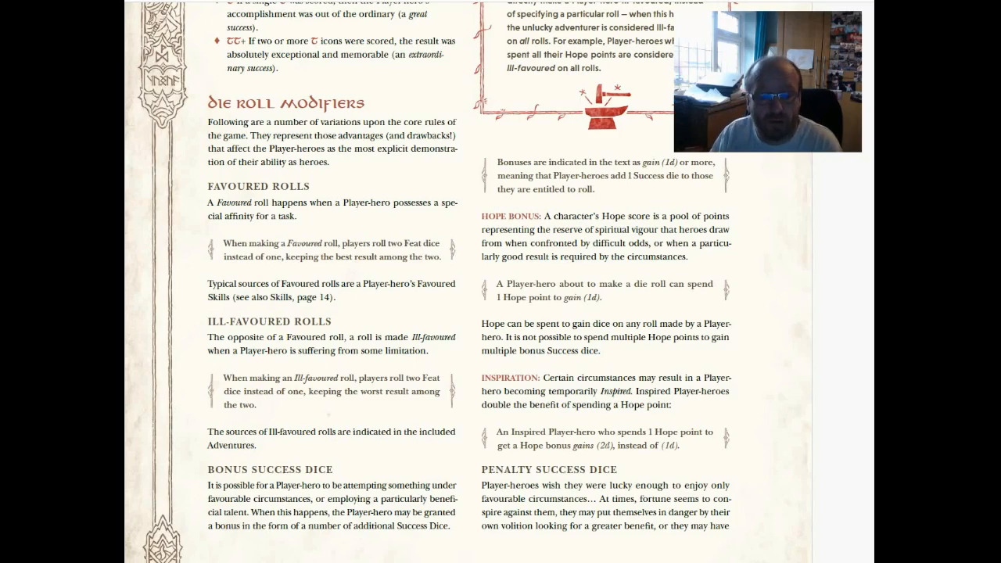
{"action": "scroll", "scroll_direction": "down", "scroll_amount": 3}
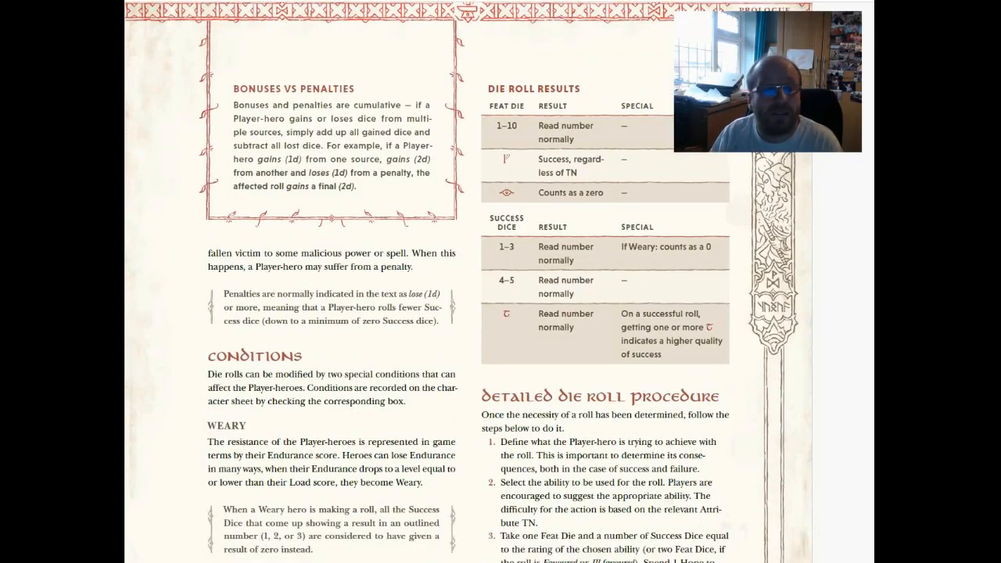
{"action": "scroll", "scroll_direction": "down", "scroll_amount": 3}
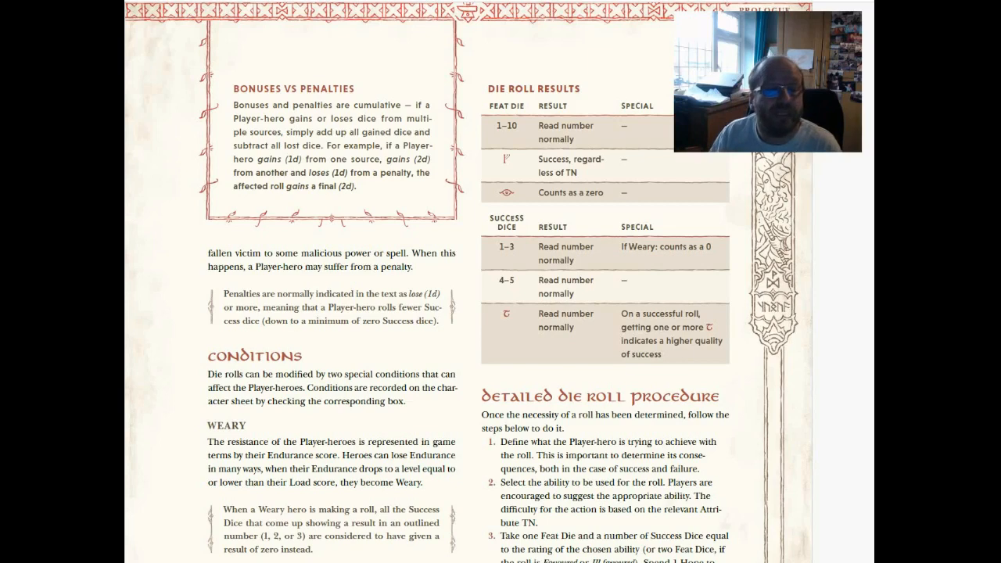
{"action": "scroll", "scroll_direction": "down", "scroll_amount": 3}
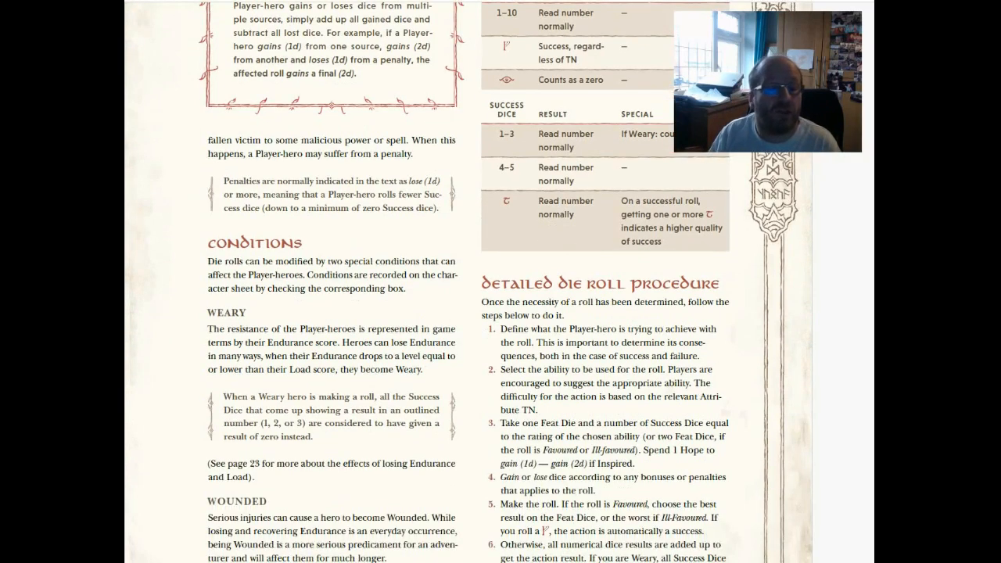
{"action": "scroll", "scroll_direction": "down", "scroll_amount": 3}
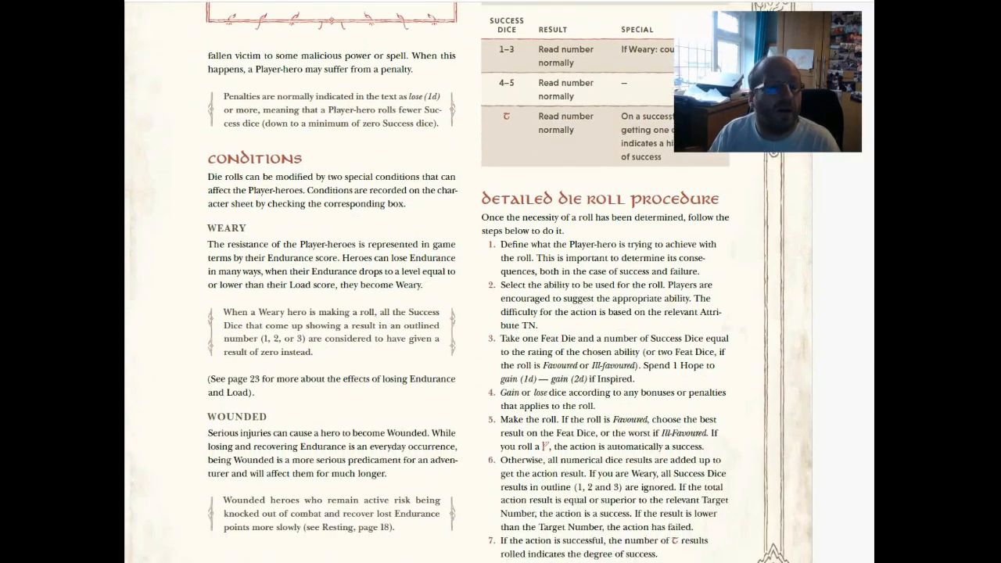
{"action": "scroll", "scroll_direction": "down", "scroll_amount": 3}
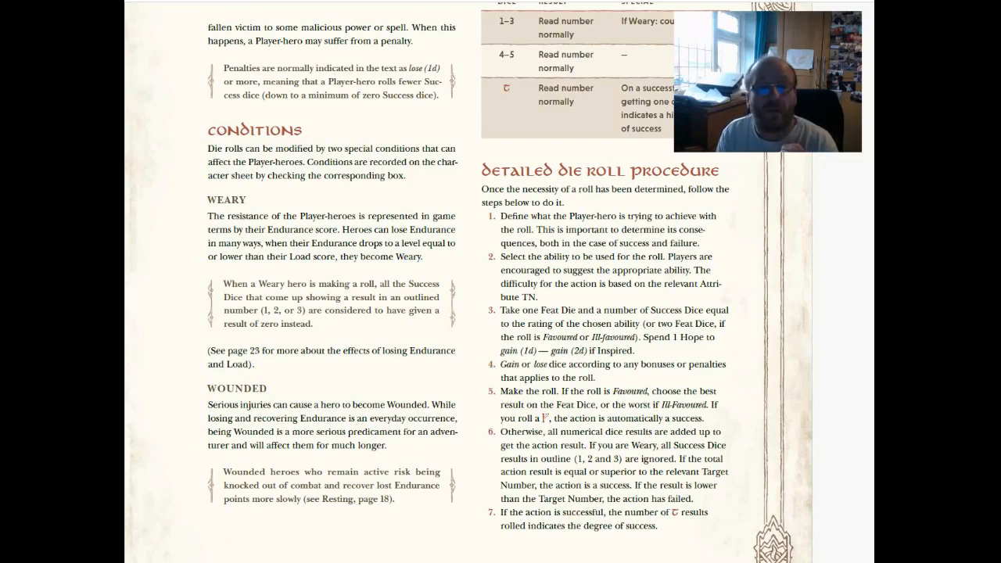
{"action": "scroll", "scroll_direction": "down", "scroll_amount": 3}
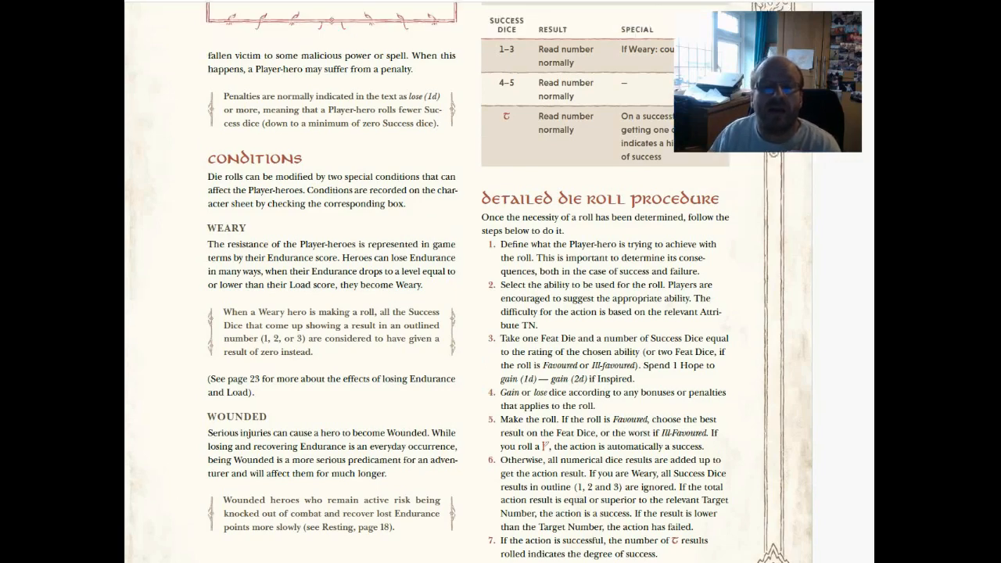
{"action": "scroll", "scroll_direction": "down", "scroll_amount": 3}
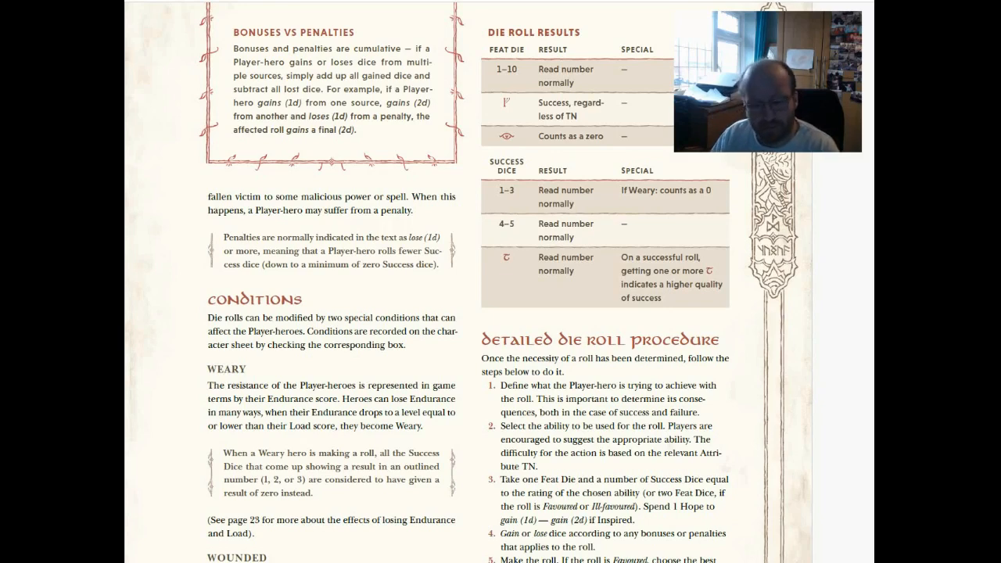
{"action": "scroll", "scroll_direction": "down", "scroll_amount": 3}
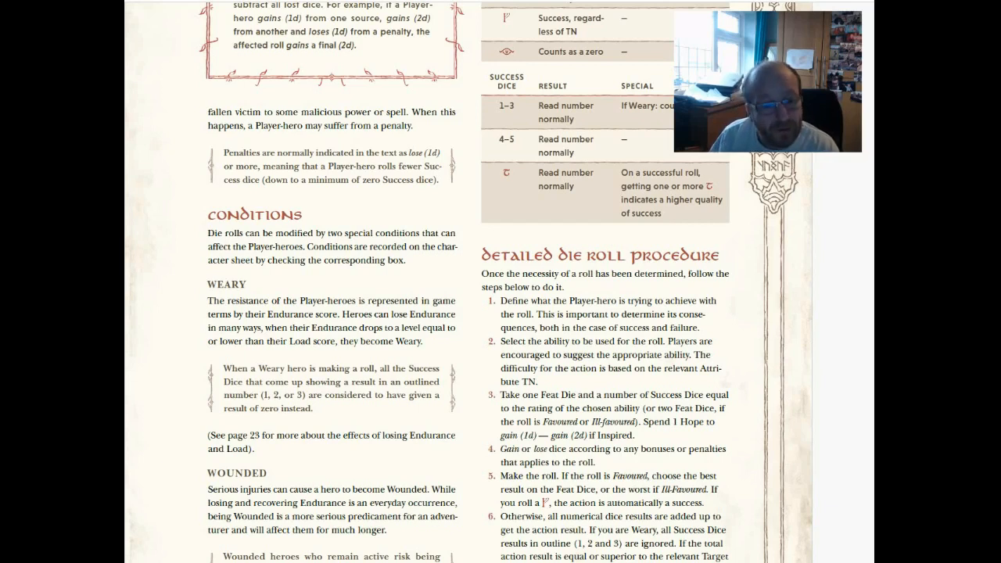
{"action": "scroll", "scroll_direction": "down", "scroll_amount": 3}
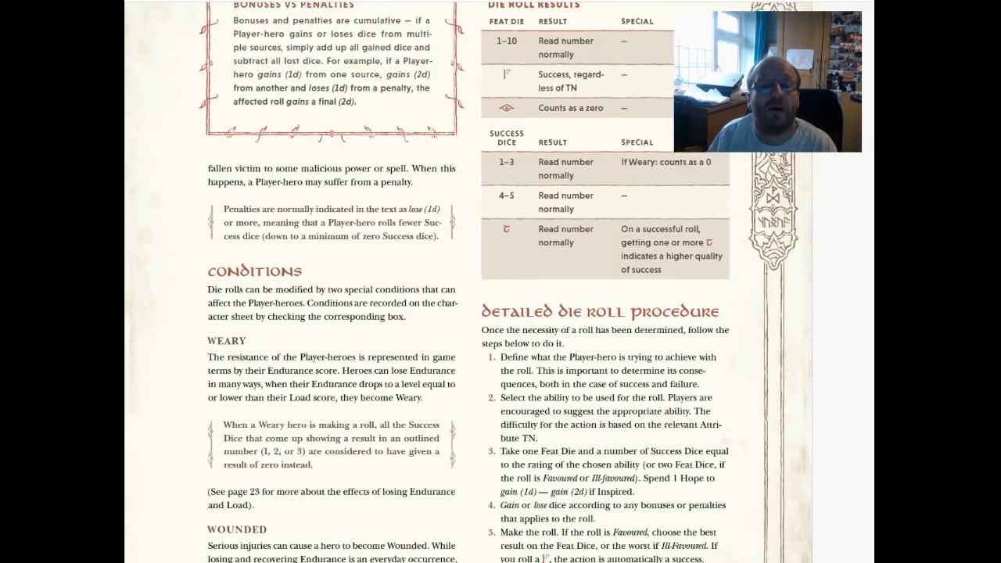
{"action": "scroll", "scroll_direction": "down", "scroll_amount": 3}
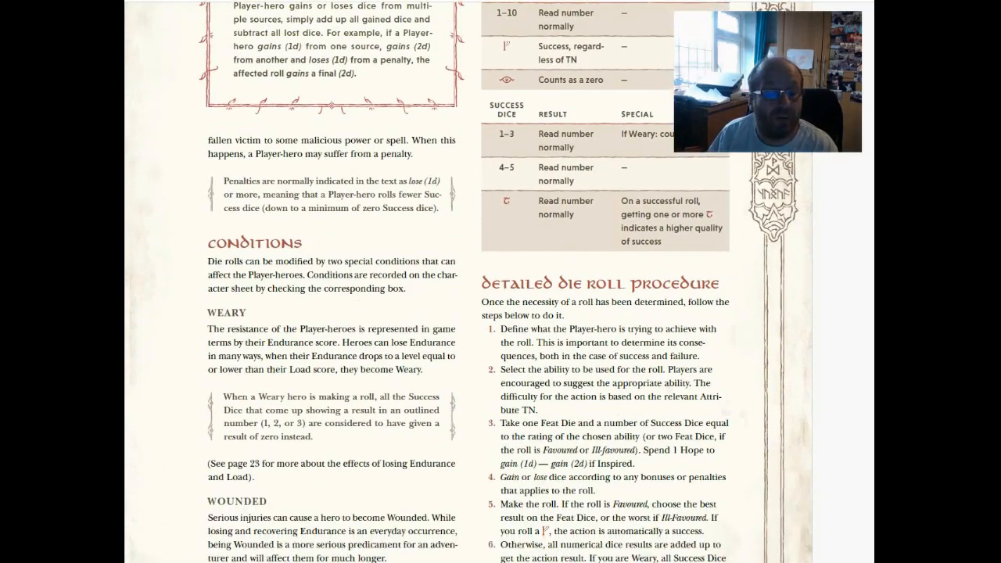
{"action": "scroll", "scroll_direction": "down", "scroll_amount": 3}
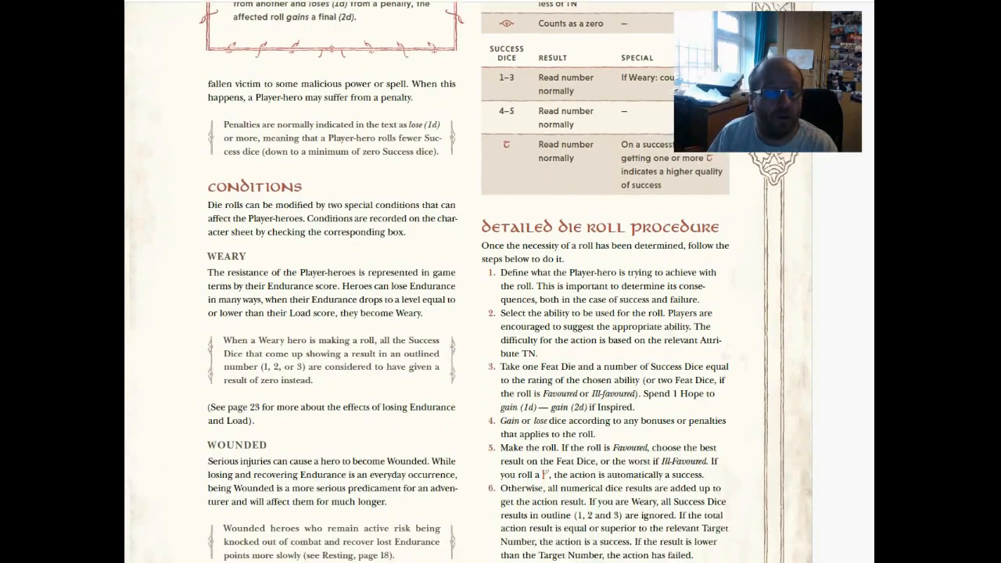
{"action": "scroll", "scroll_direction": "down", "scroll_amount": 3}
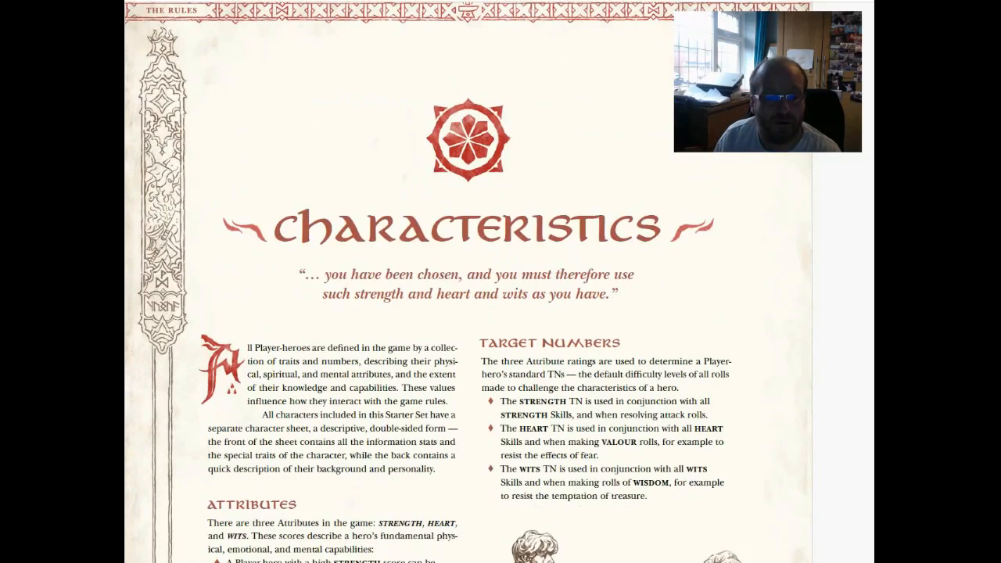
{"action": "scroll", "scroll_direction": "down", "scroll_amount": 3}
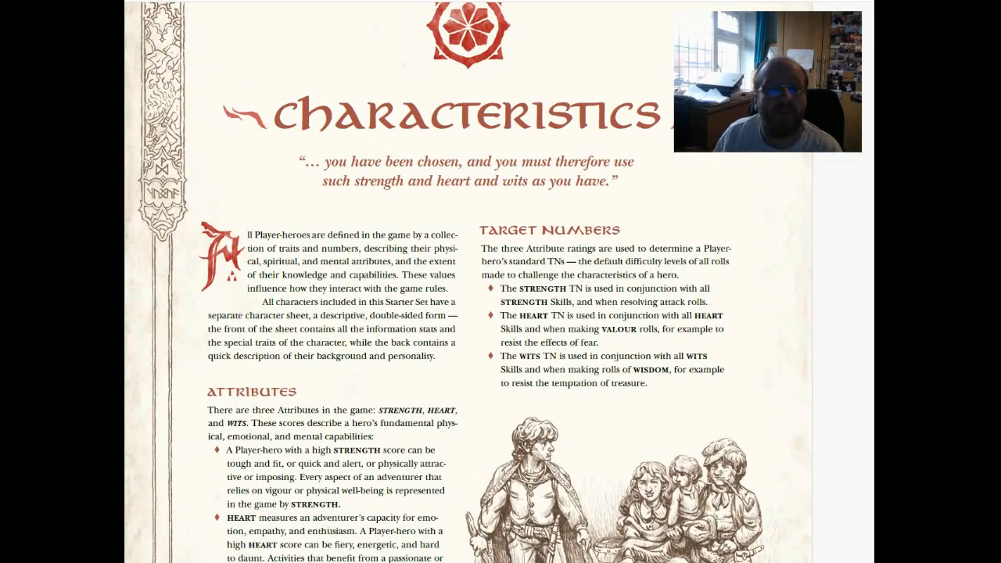
{"action": "scroll", "scroll_direction": "down", "scroll_amount": 3}
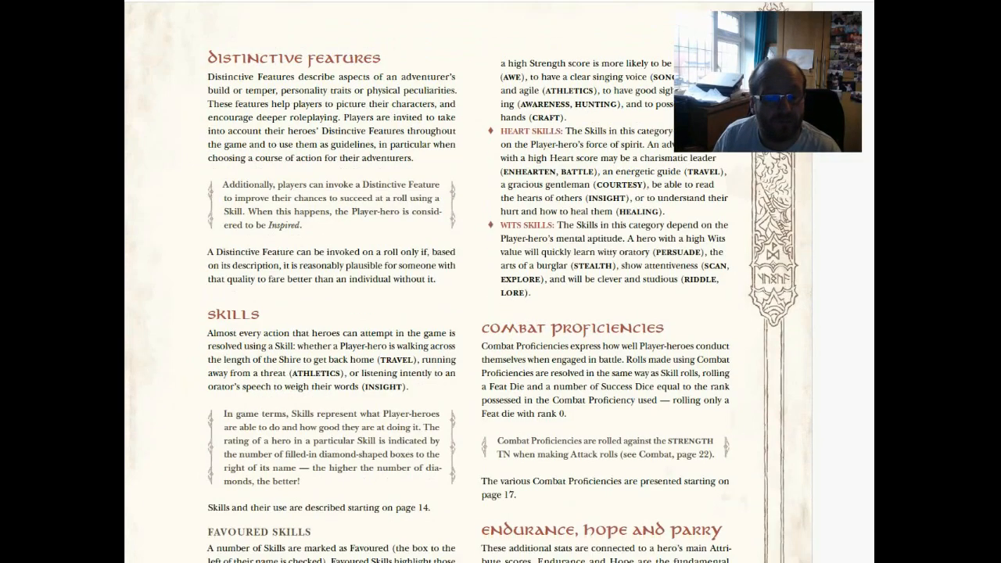